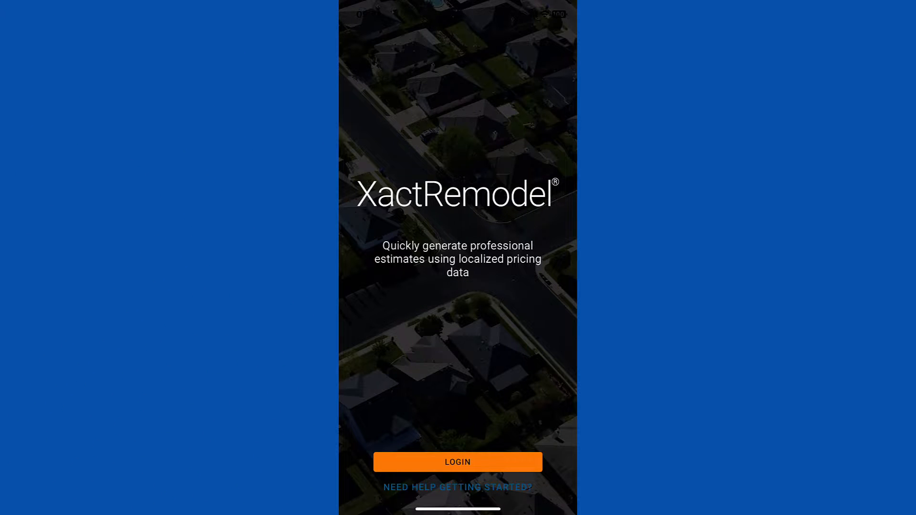
- Leave the XactRemodel welcome screen and return to the phone's home screen
left_click(456, 462)
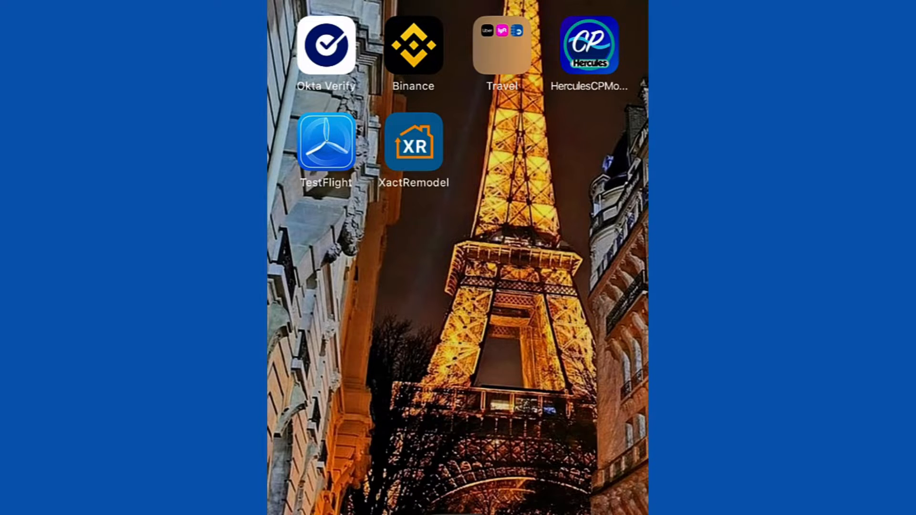
- Launch the App Store from the home screen to reach its search page
left_click(413, 141)
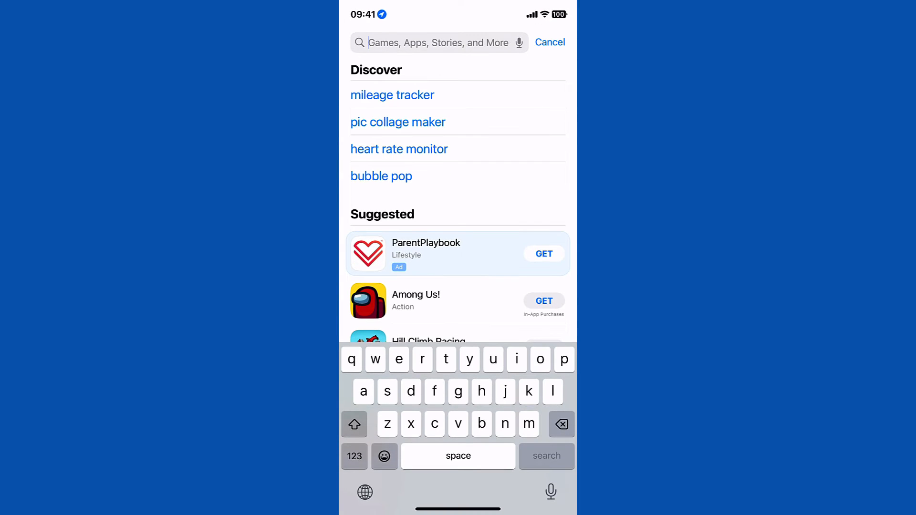
- Search 'xactre' in the App Store, pick the xactremodel suggestion, then relaunch XactRemodel
type("xactre")
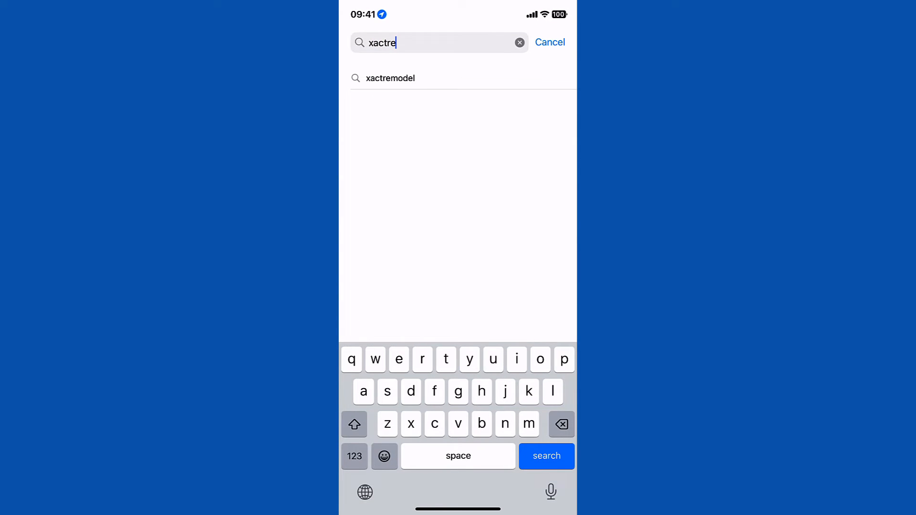
left_click(389, 77)
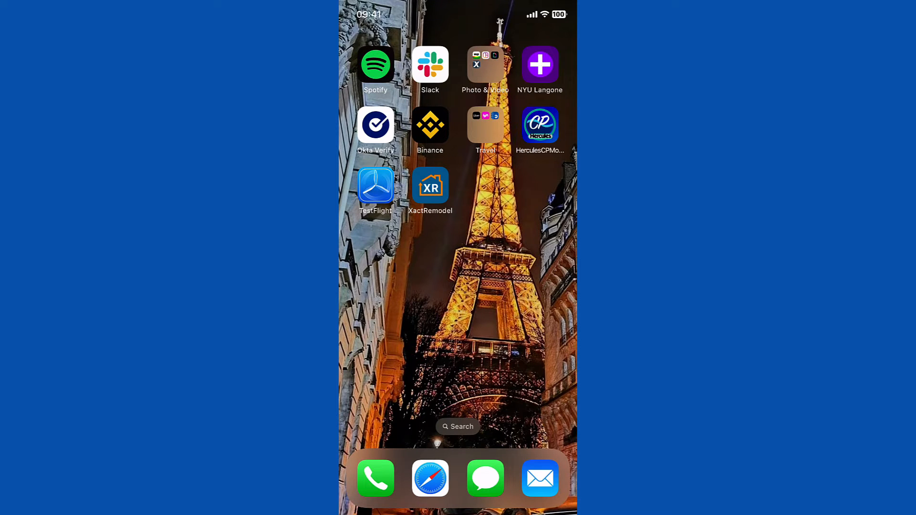
left_click(430, 186)
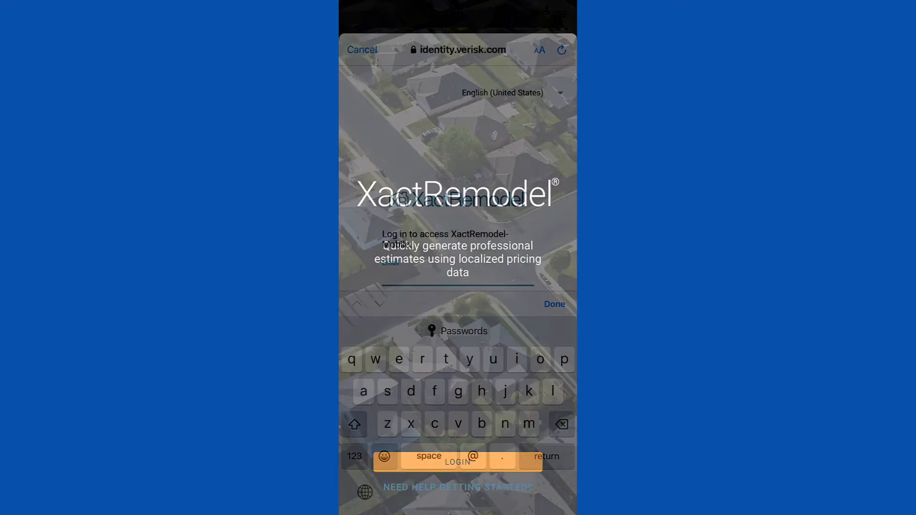
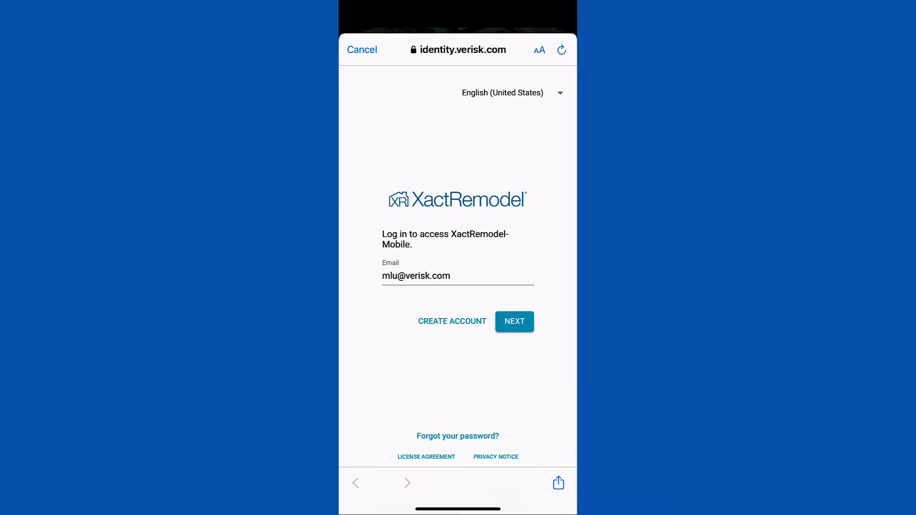
left_click(513, 322)
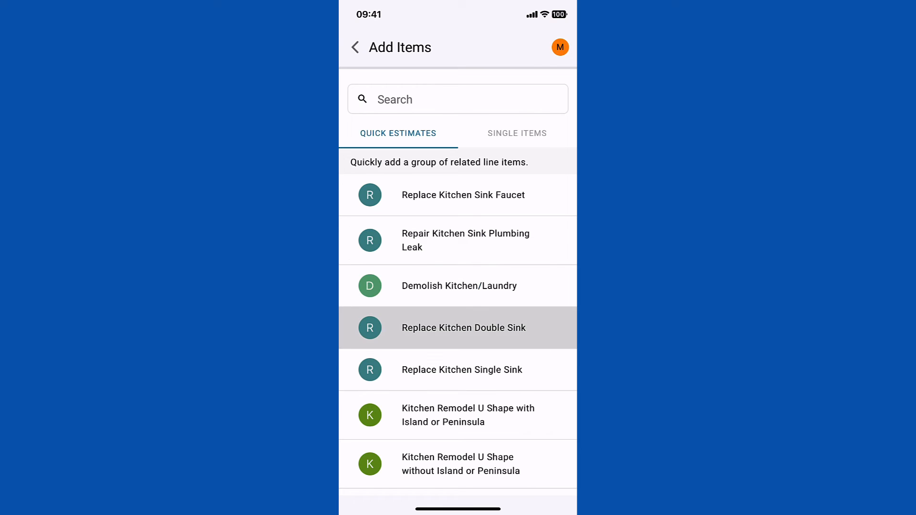
- View the Loveland Home proposal report, then go back to its Reports page
left_click(463, 327)
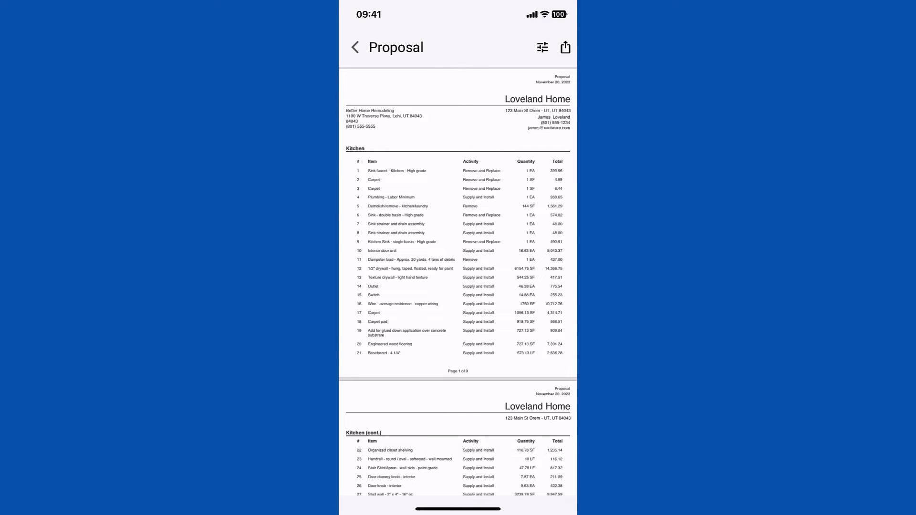
left_click(355, 48)
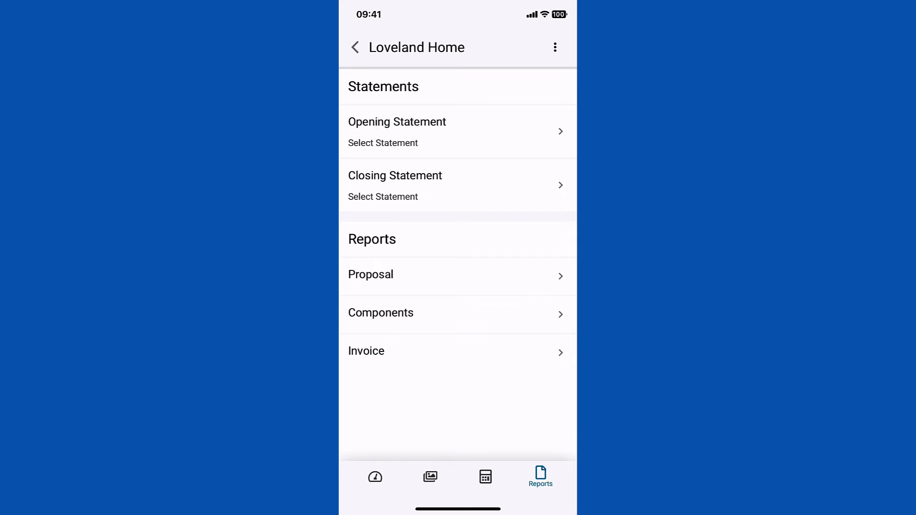
- Reopen the Proposal report and scroll to the final summary with the $212,011.96 project total
left_click(370, 275)
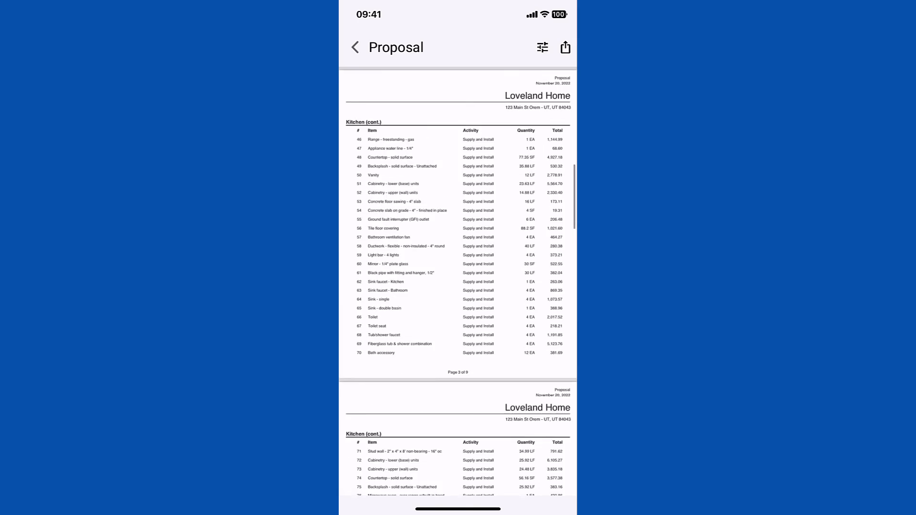
scroll("down", 3)
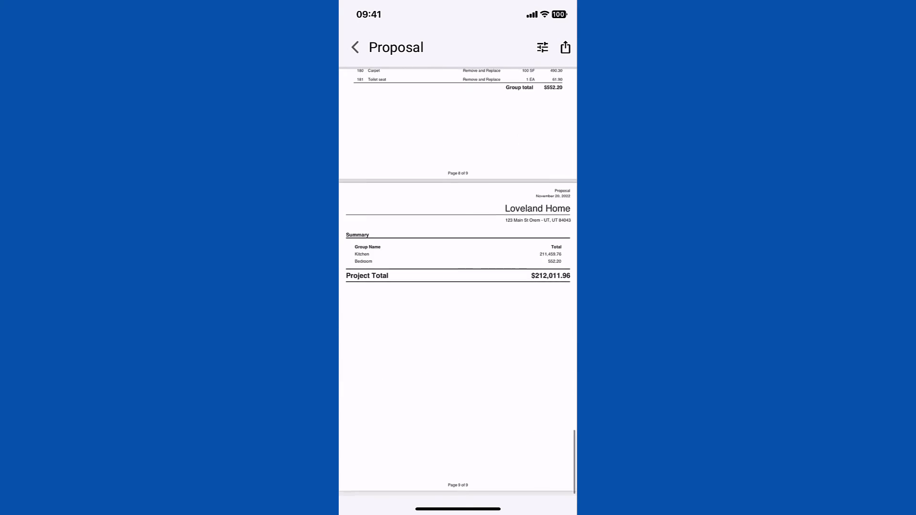